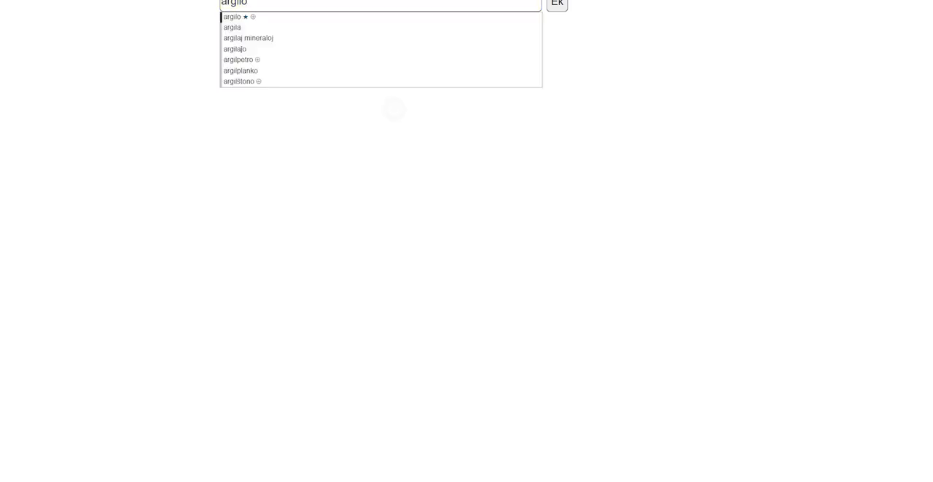
Load the argil/o dictionary article by choosing 'argilo' from the search suggestions.
{"action": "left_click", "coordinate": [555, 2]}
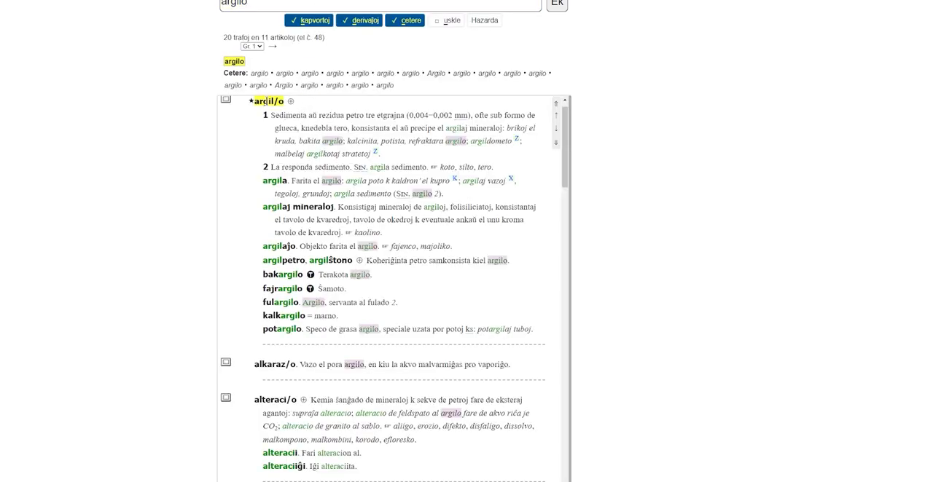